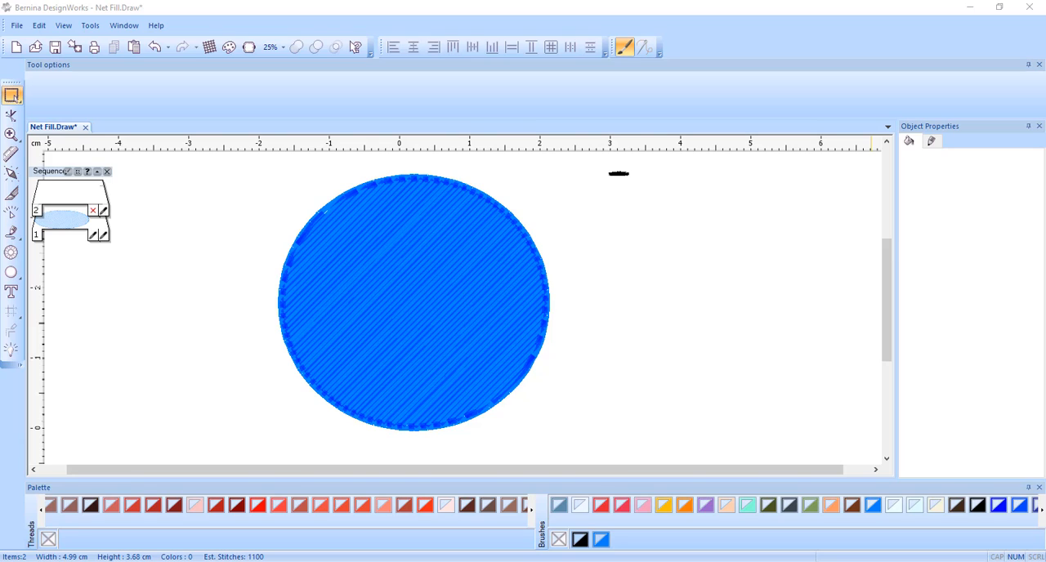
# Select the blue circle and switch its fill to a net fill of square cells.
pyautogui.click(502, 319)
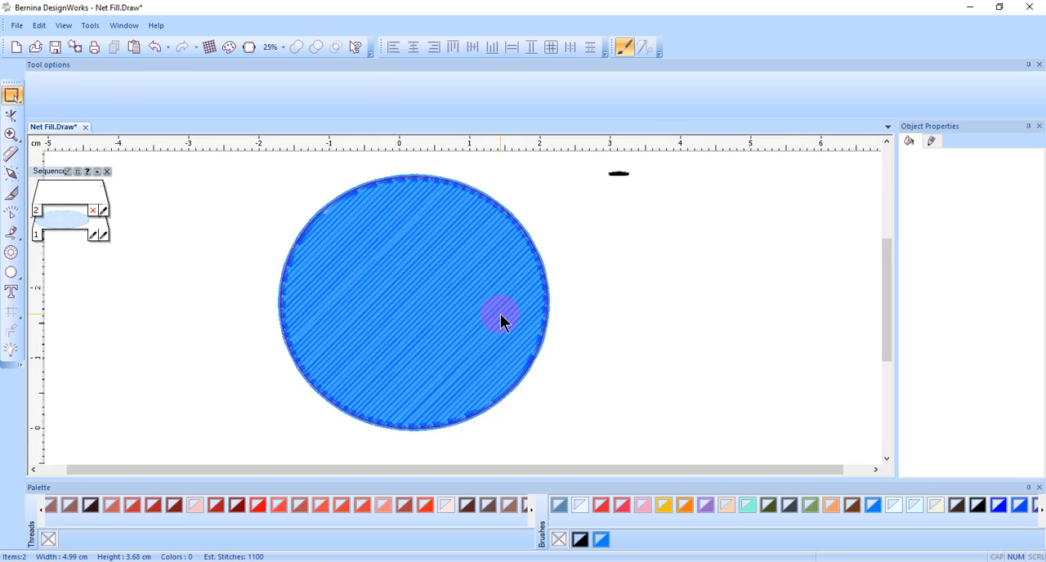
pyautogui.click(502, 318)
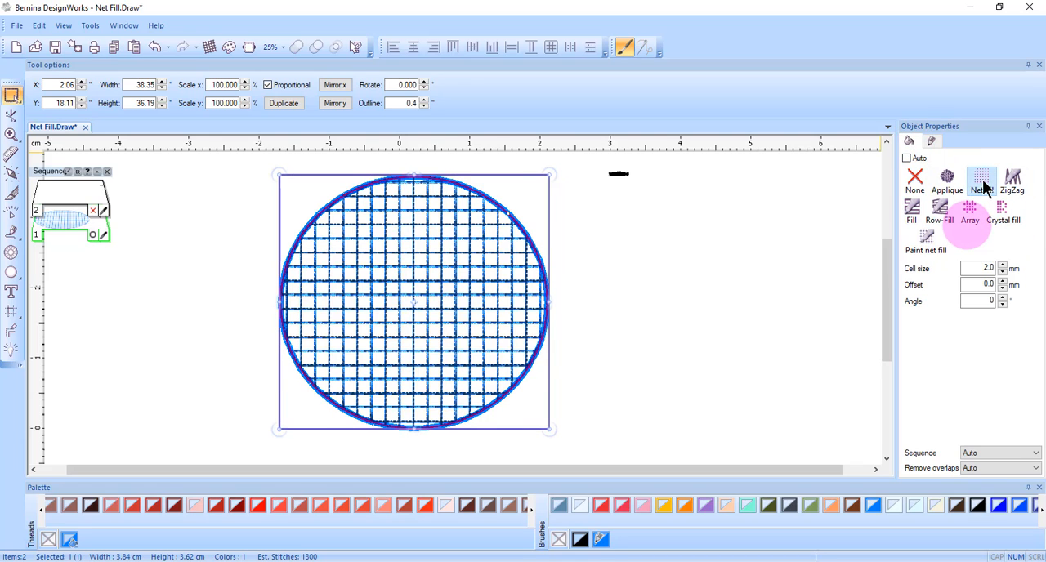
pyautogui.click(982, 180)
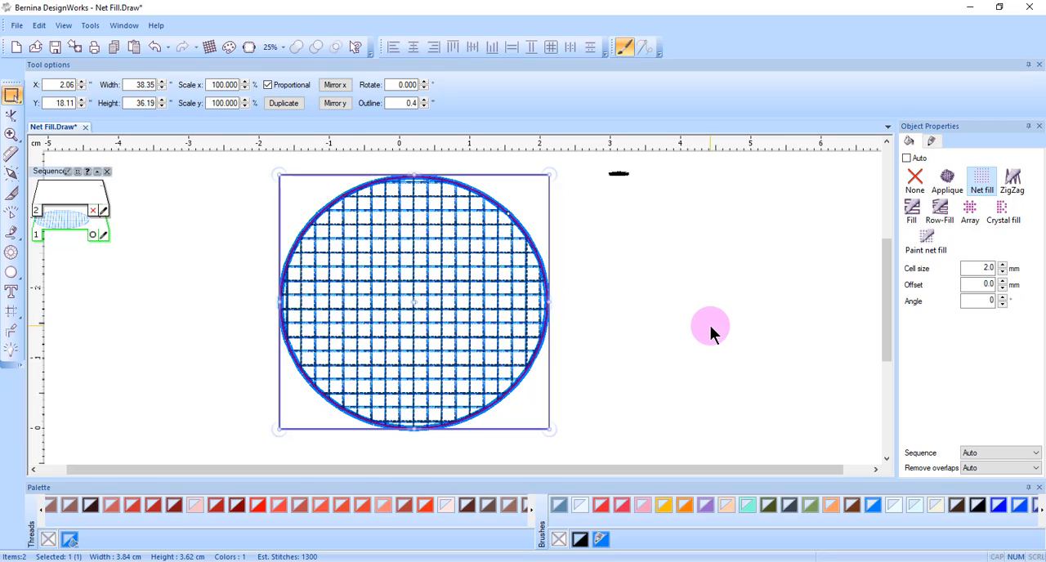
pyautogui.moveTo(728, 331)
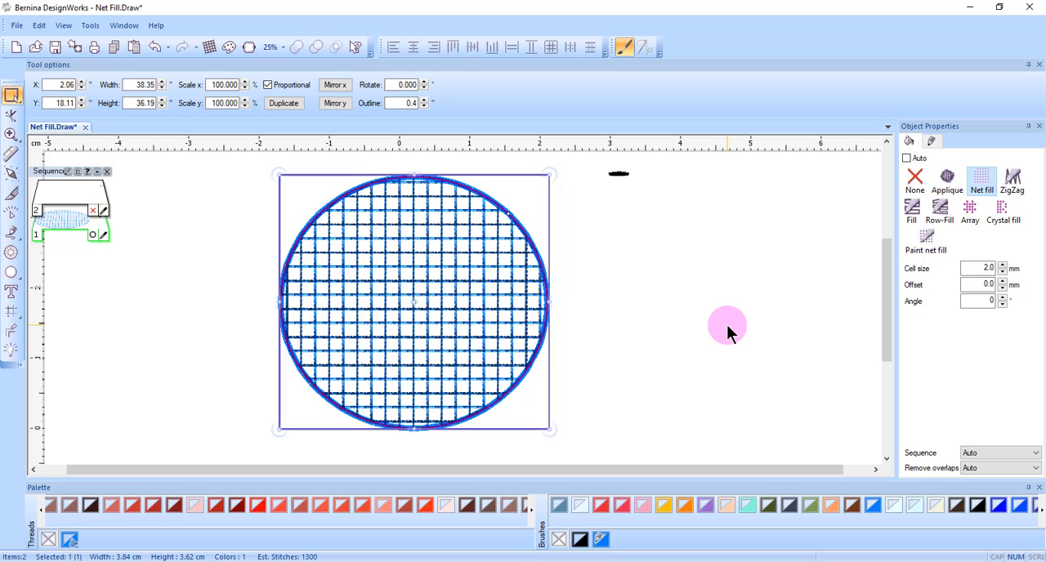
pyautogui.moveTo(944, 298)
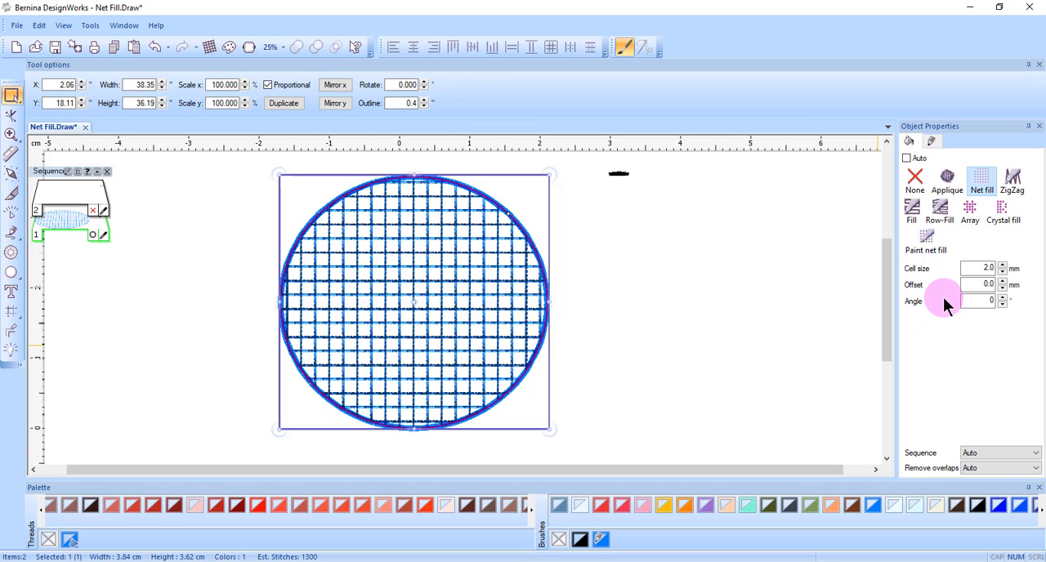
pyautogui.moveTo(948, 319)
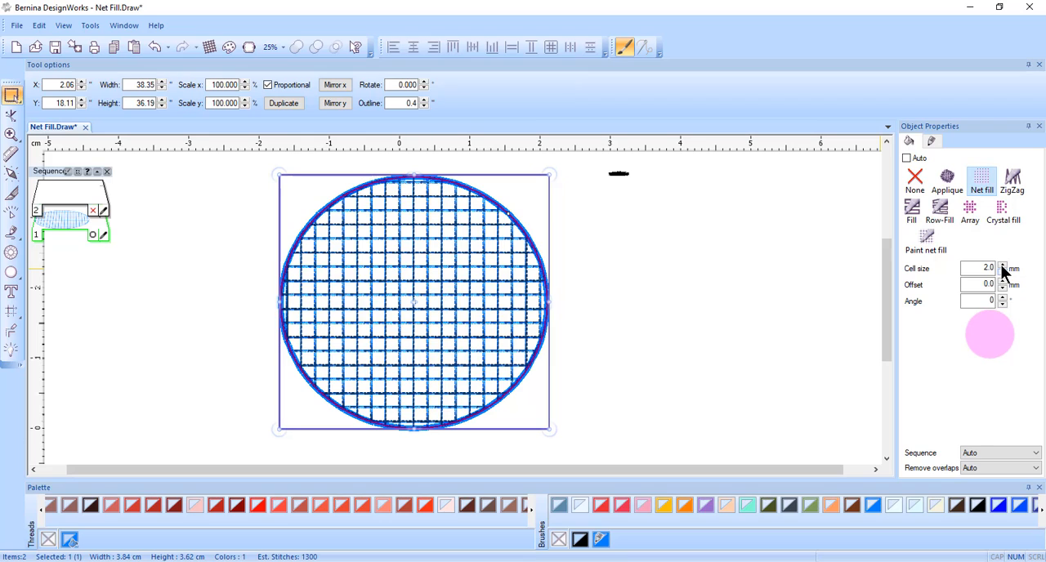
# Raise the net Cell size to 3.0 mm and nudge Offset up to 0.6 mm.
pyautogui.click(1002, 265)
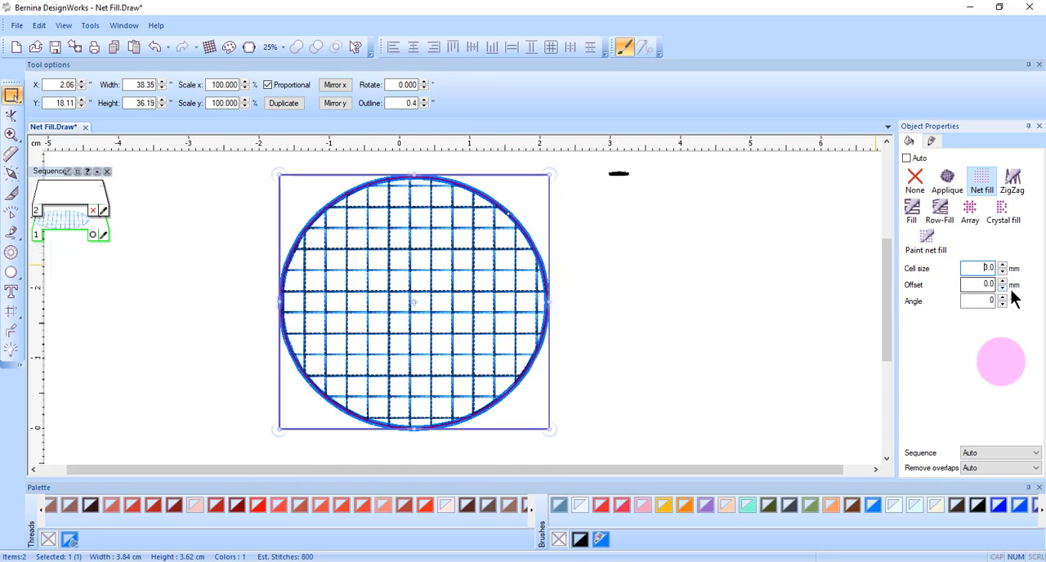
pyautogui.click(1002, 281)
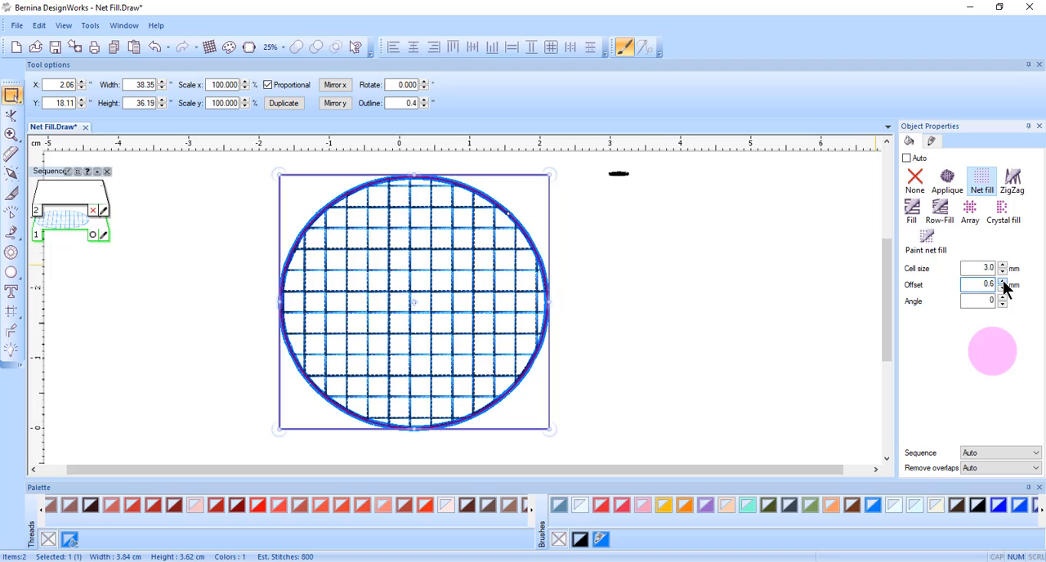
# Push the net fill Offset higher, then bring it back down to 1.0 mm.
pyautogui.click(1003, 281)
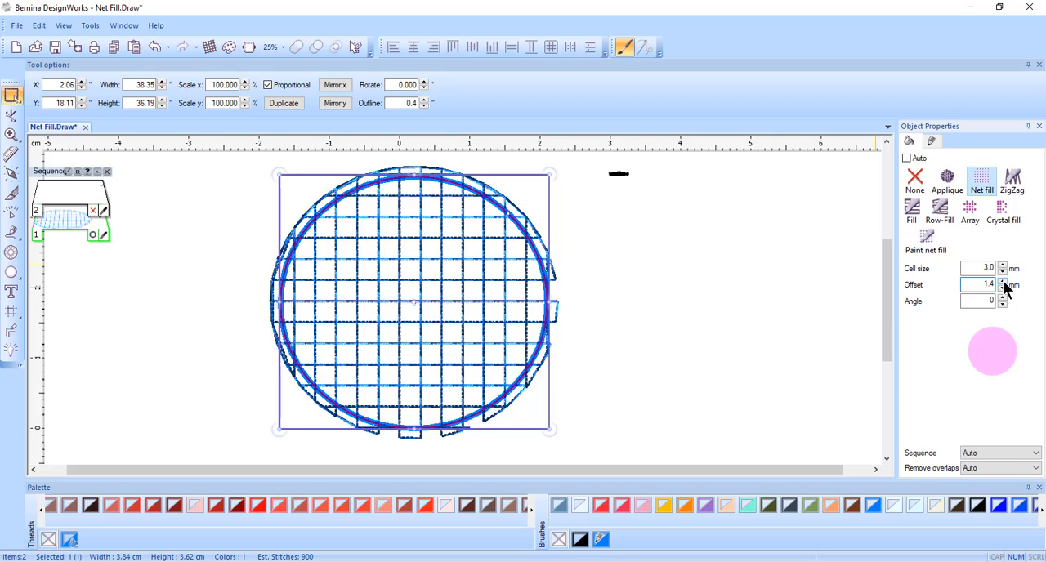
pyautogui.click(1002, 288)
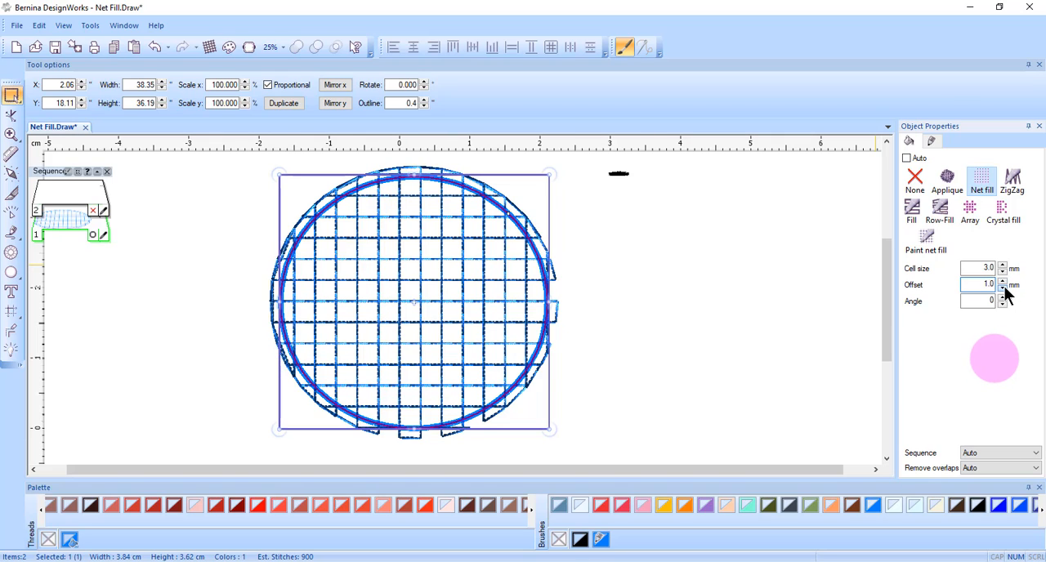